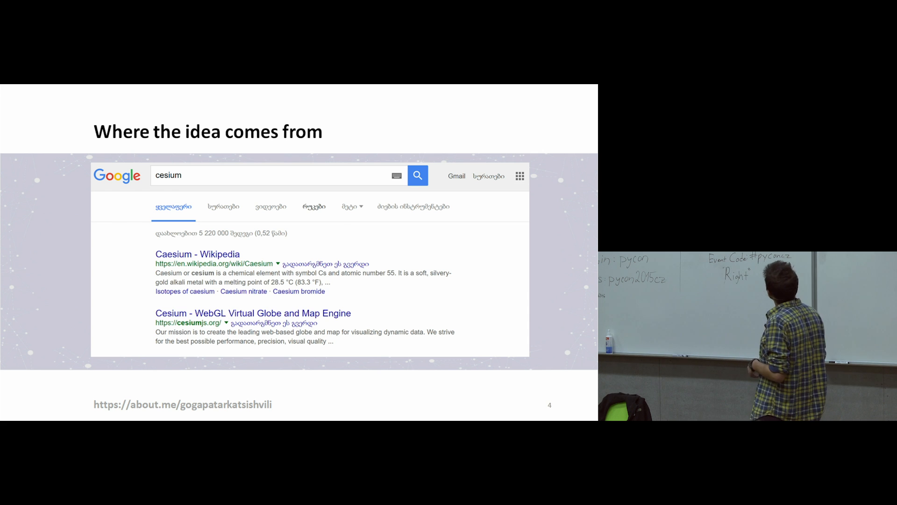
key(Right)
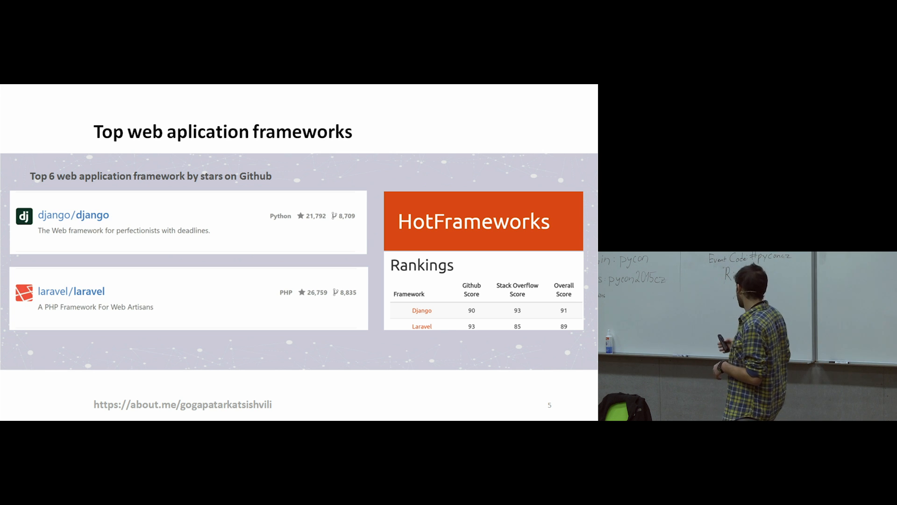
key(Right)
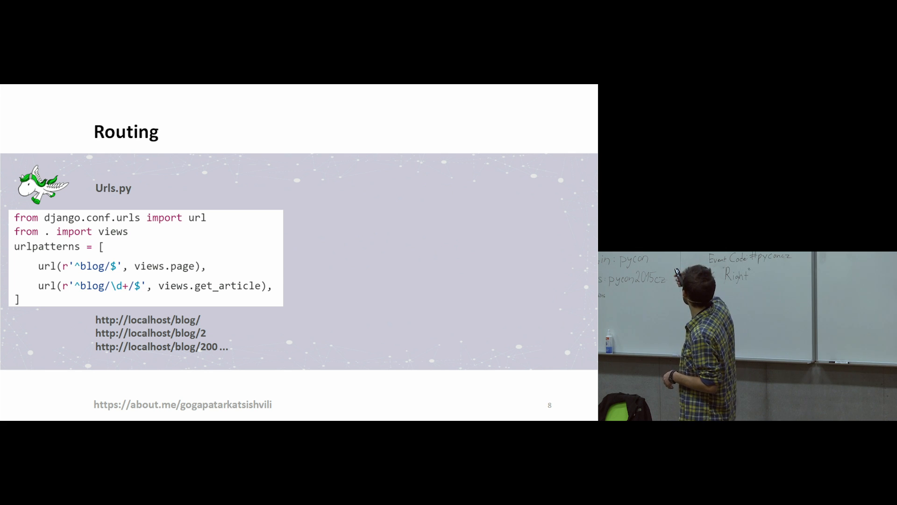
key(Right)
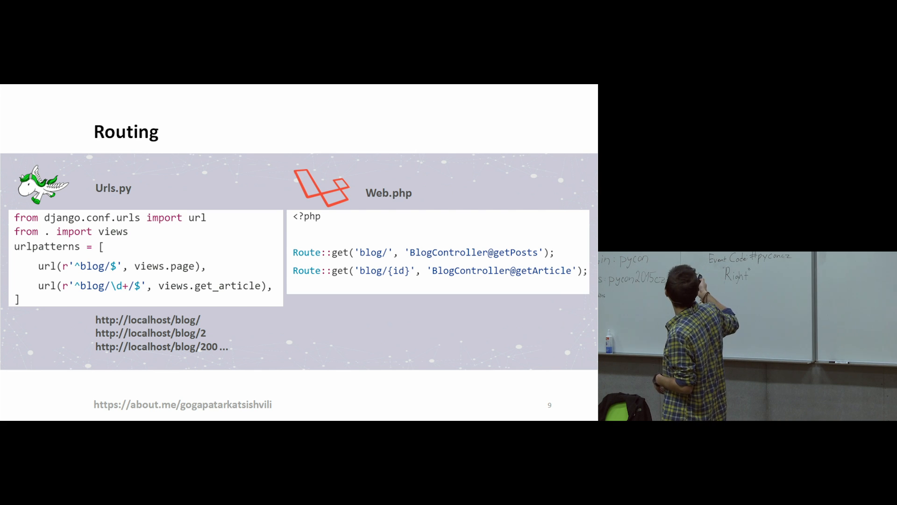
key(Right)
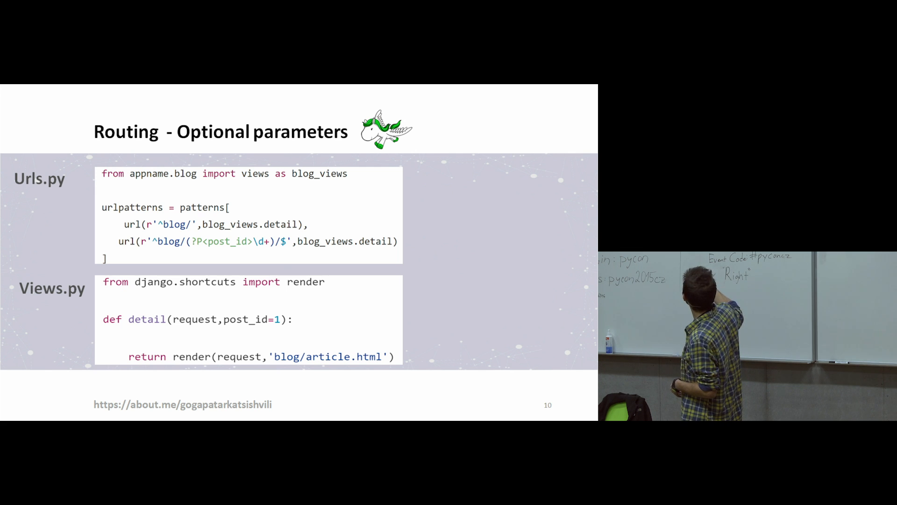
key(Right)
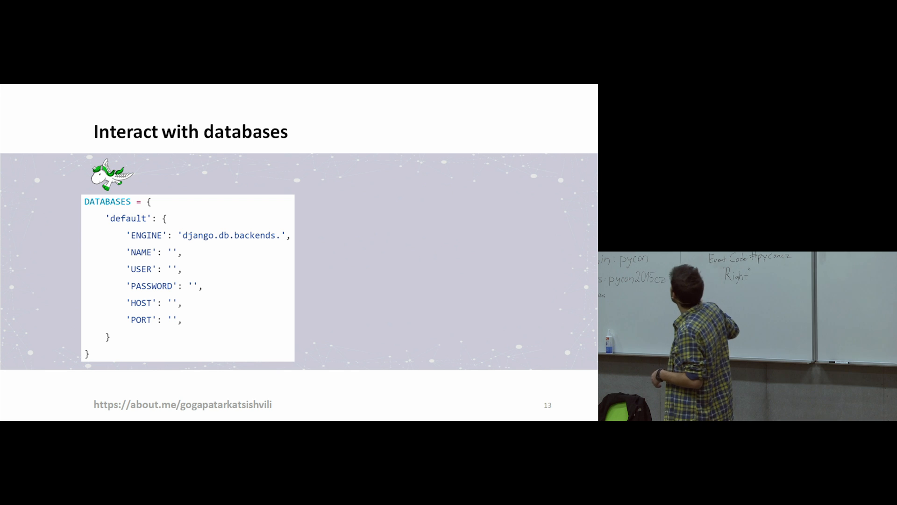
key(right)
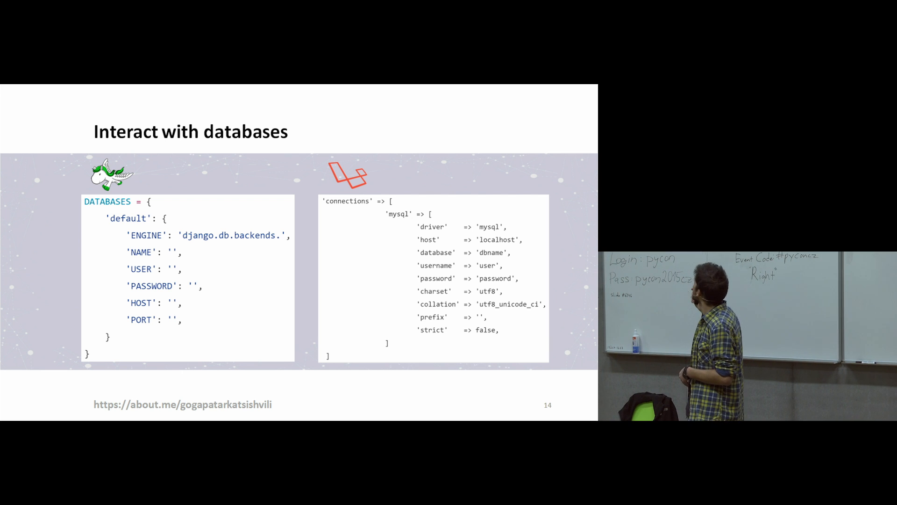
key(Right)
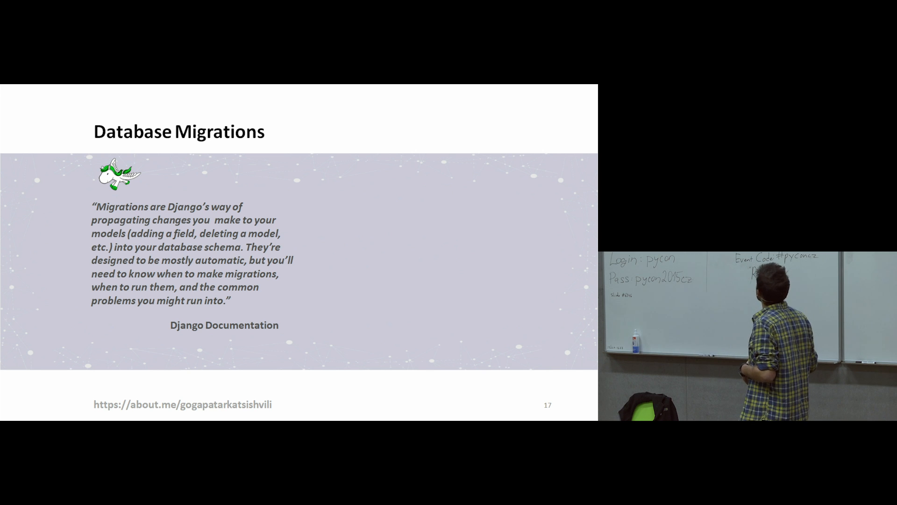
key(Right)
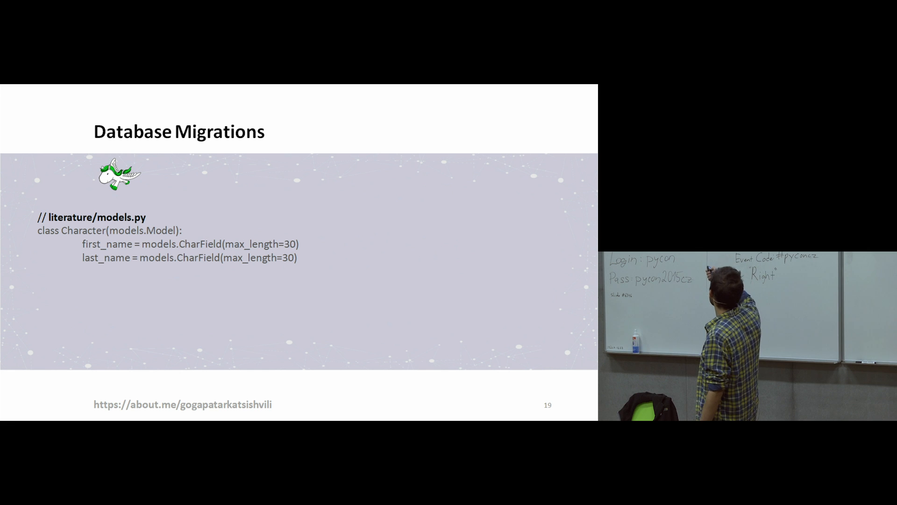
key(right)
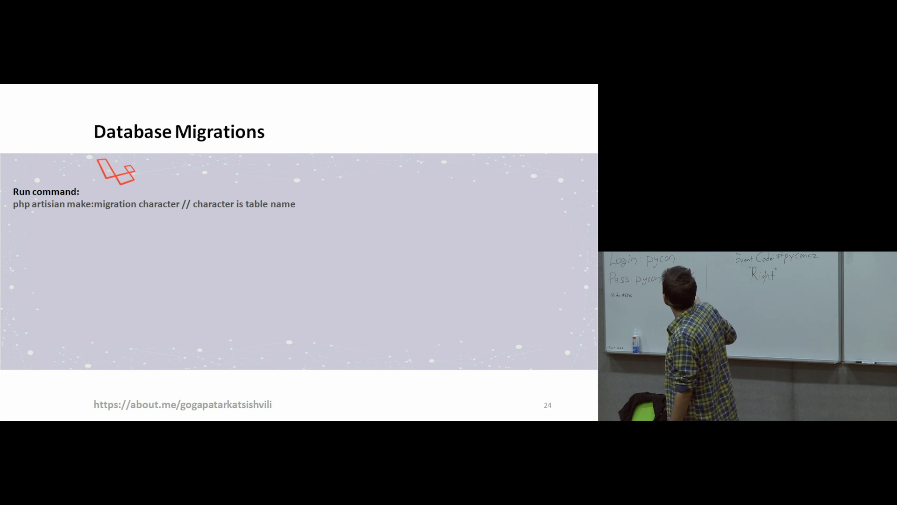
key(right)
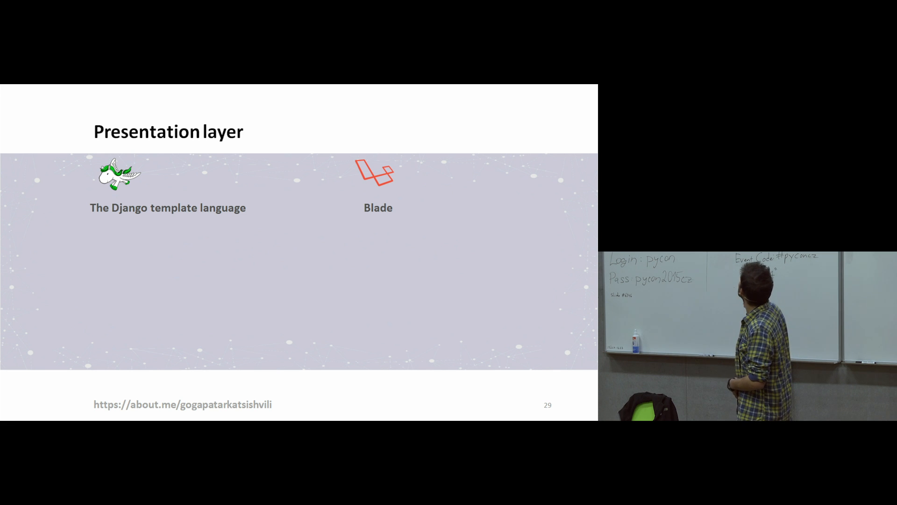
key(right)
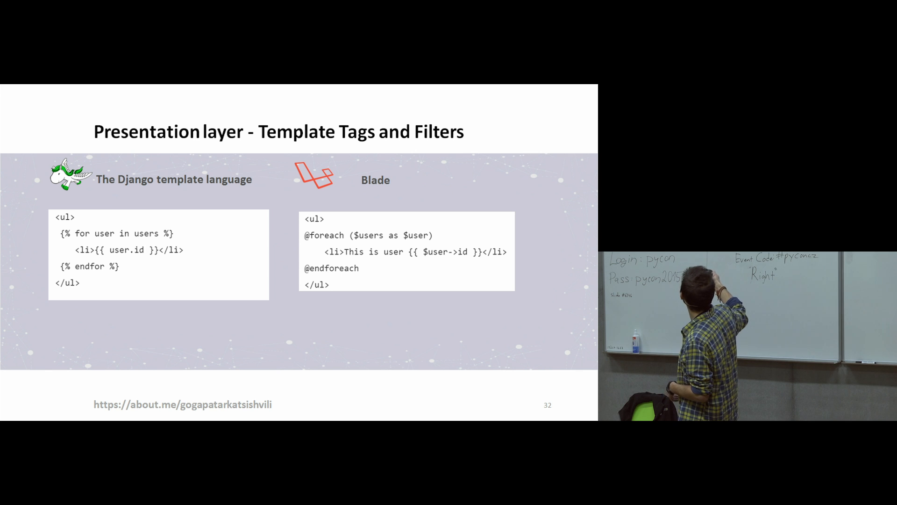
key(Right)
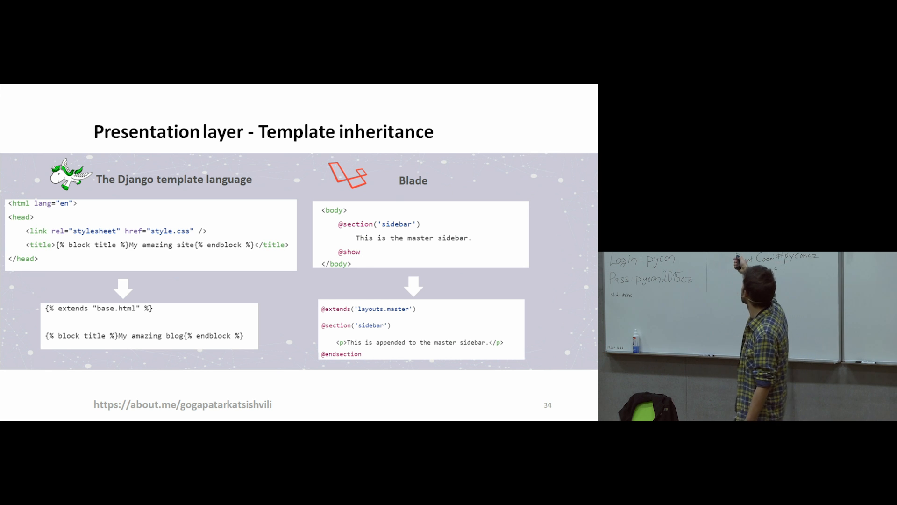
key(Right)
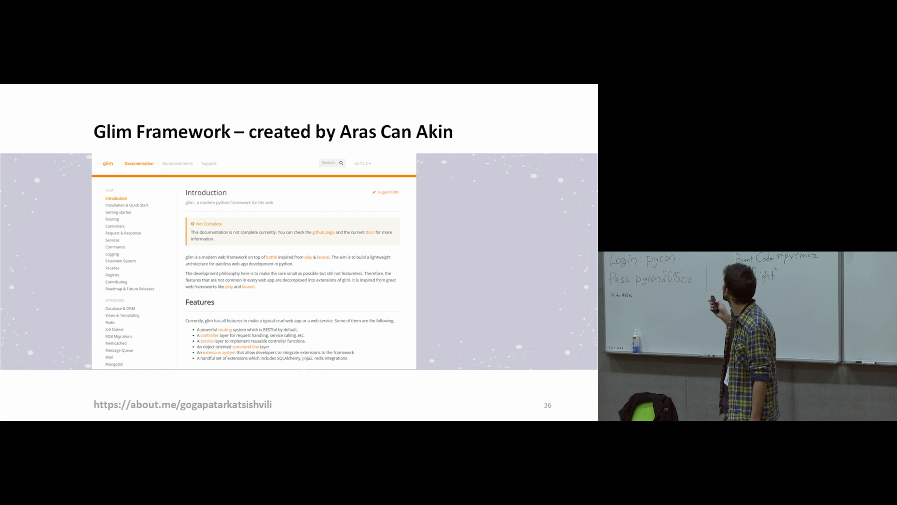
key(Right)
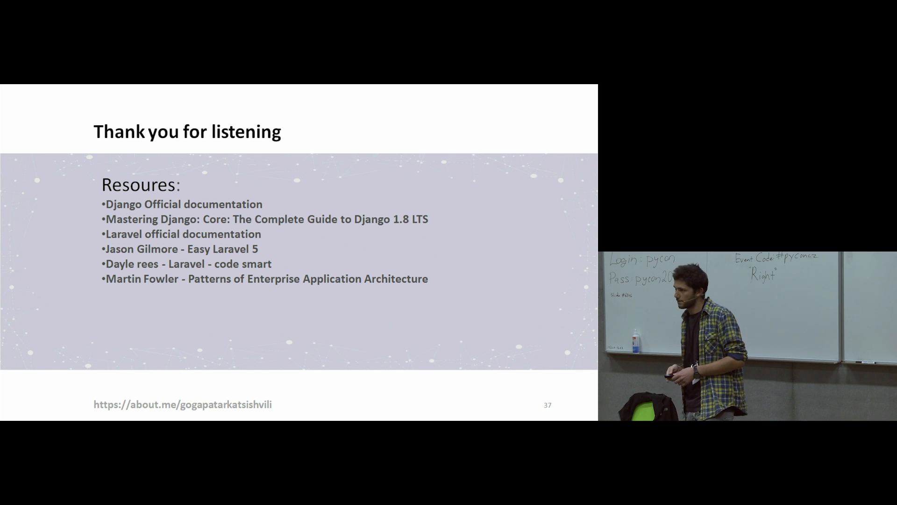